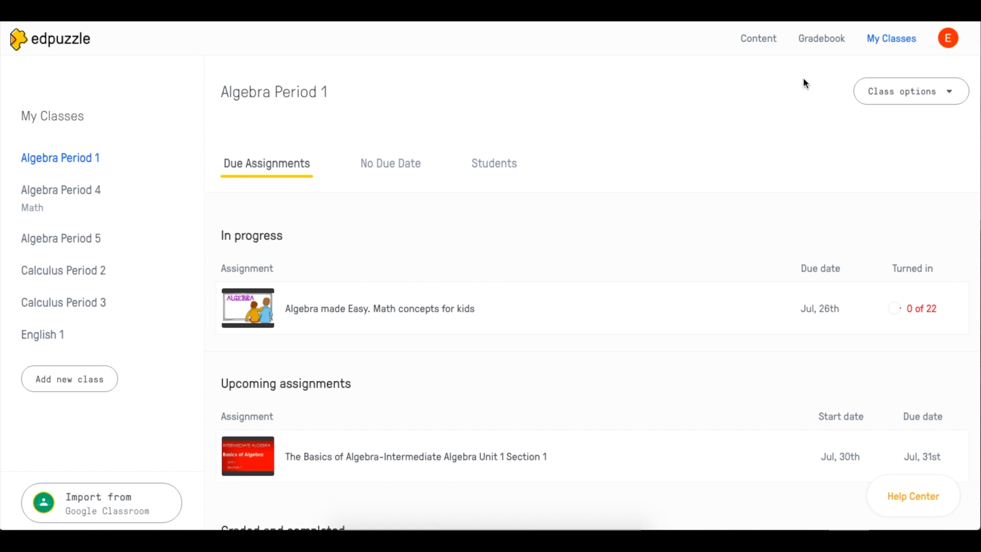
{"action": "mouse_move", "coordinate": [779, 54]}
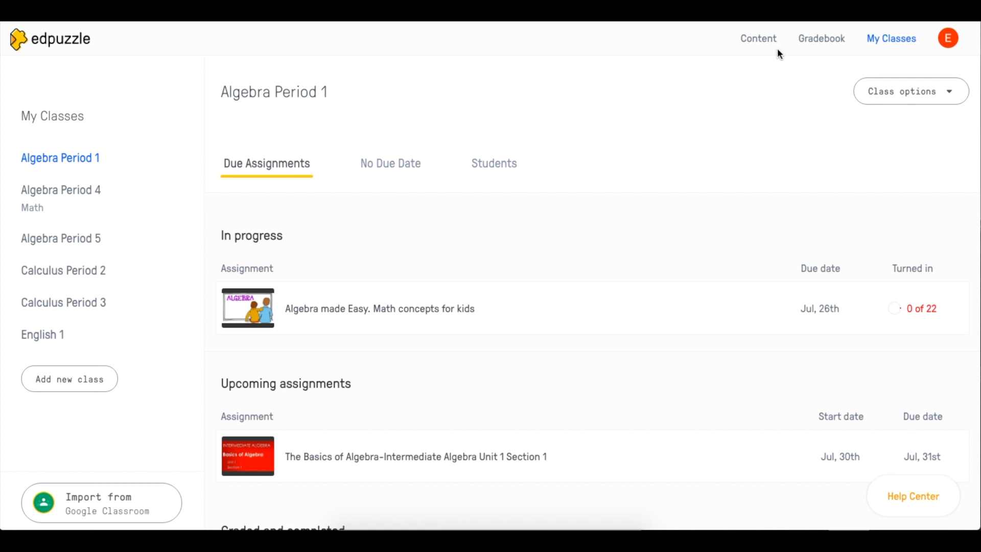
Go to My Content from the Algebra Period 1 class page.
{"action": "left_click", "coordinate": [758, 38]}
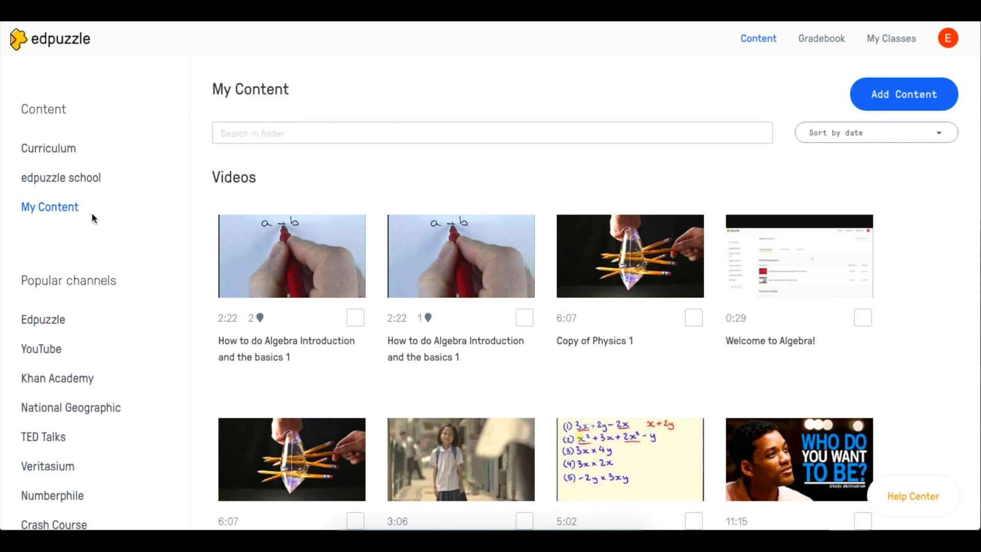
{"action": "mouse_move", "coordinate": [395, 157]}
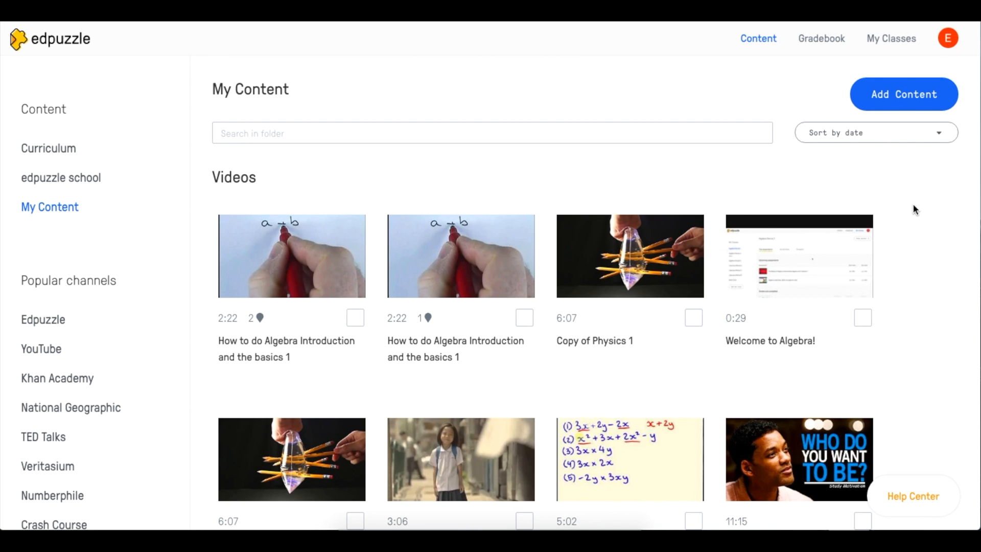
{"action": "mouse_move", "coordinate": [903, 94]}
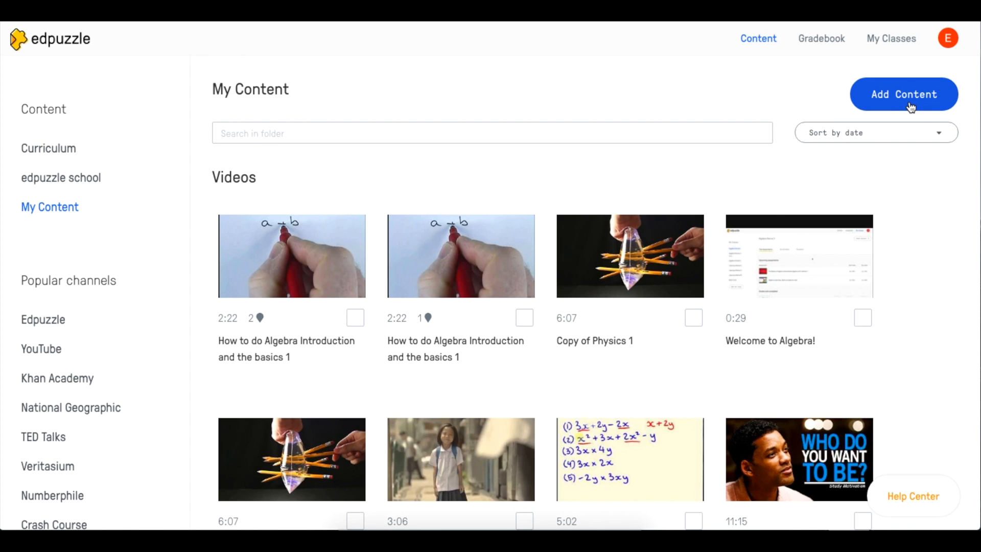
Start a New folder from the Add Content menu.
{"action": "left_click", "coordinate": [903, 95]}
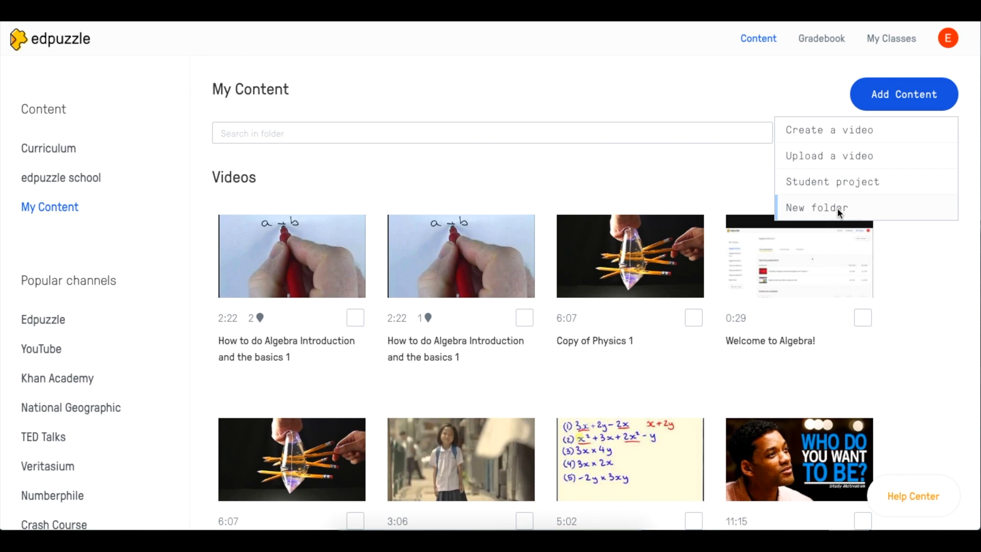
{"action": "left_click", "coordinate": [816, 207]}
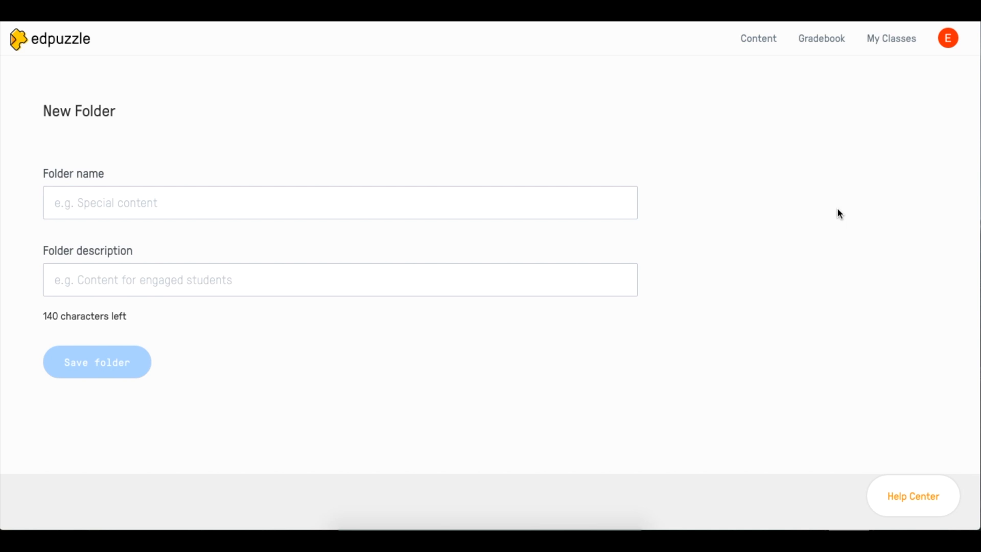
Save a new folder named 'Math' with description 'algebra'.
{"action": "left_click", "coordinate": [340, 202]}
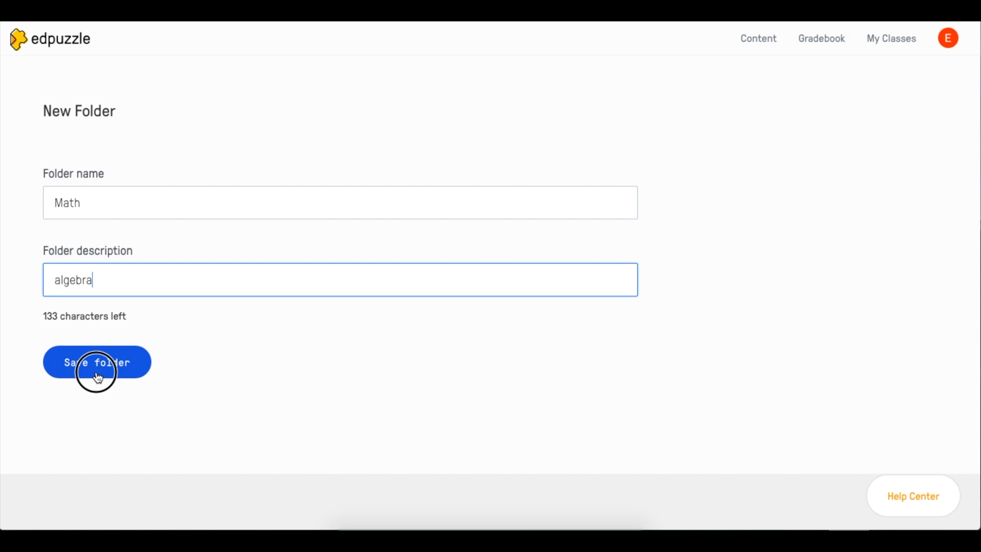
{"action": "left_click", "coordinate": [96, 362]}
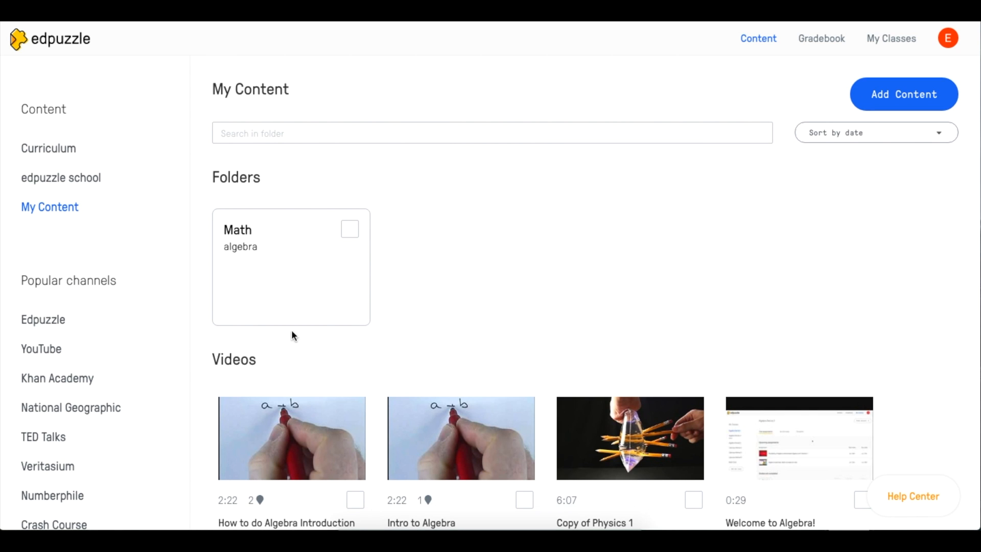
{"action": "mouse_move", "coordinate": [482, 275]}
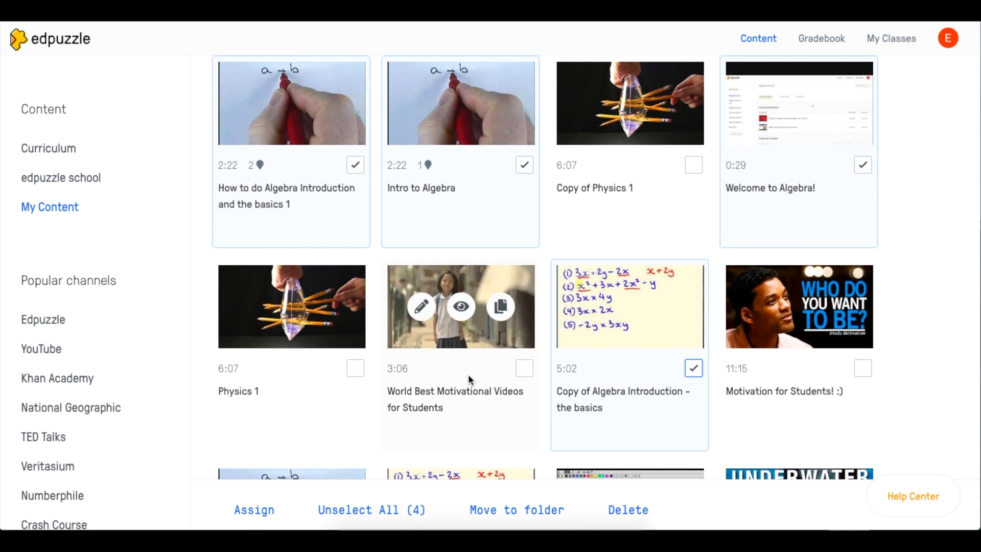
Check the seven algebra and PEMDAS video cards for a bulk move.
{"action": "scroll", "scroll_direction": "down", "scroll_amount": 3}
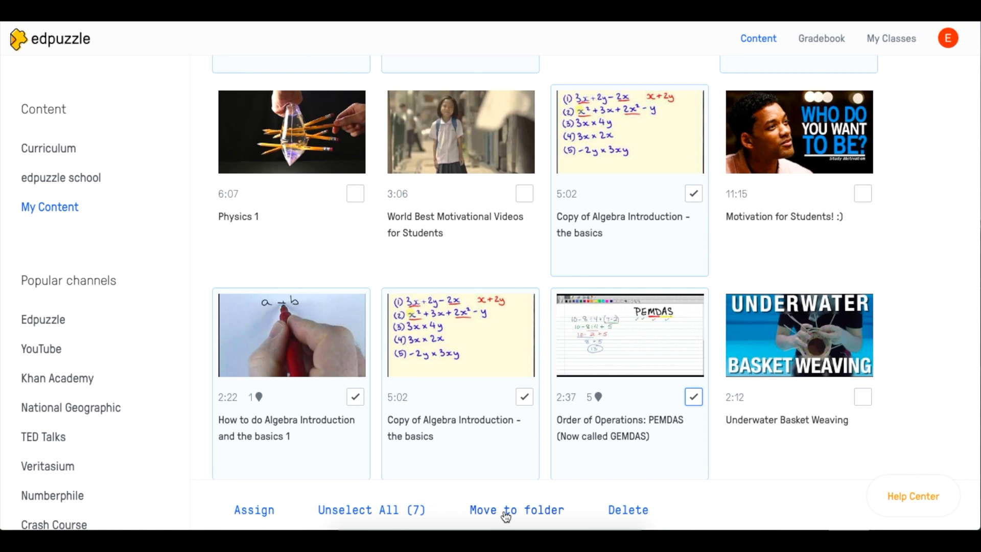
Move the seven checked videos into the Math folder.
{"action": "left_click", "coordinate": [516, 510]}
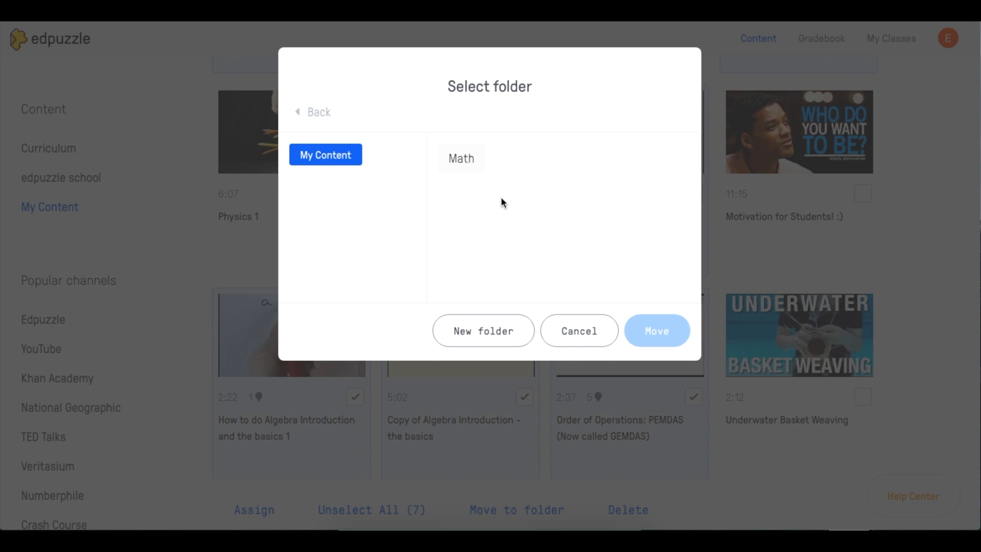
{"action": "left_click", "coordinate": [461, 159]}
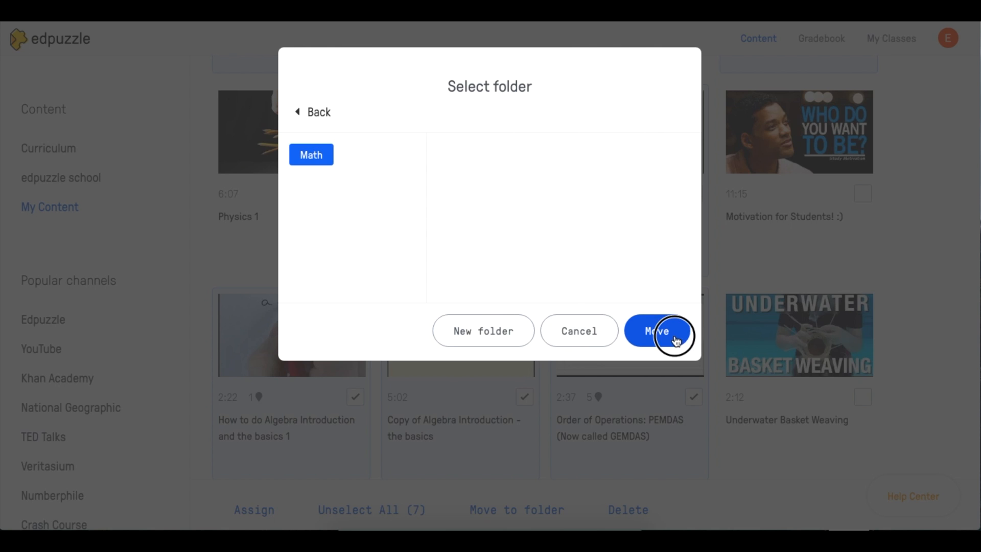
{"action": "left_click", "coordinate": [656, 330]}
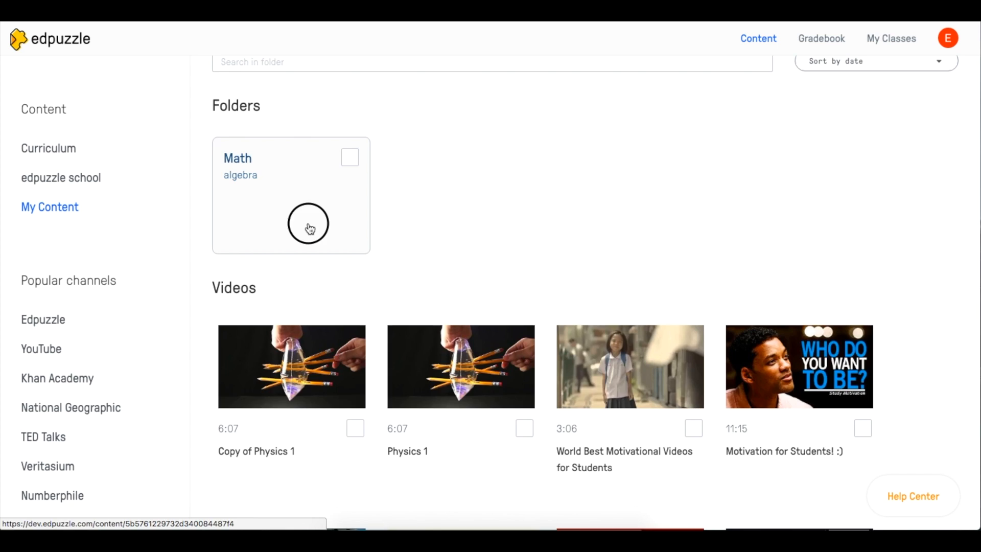